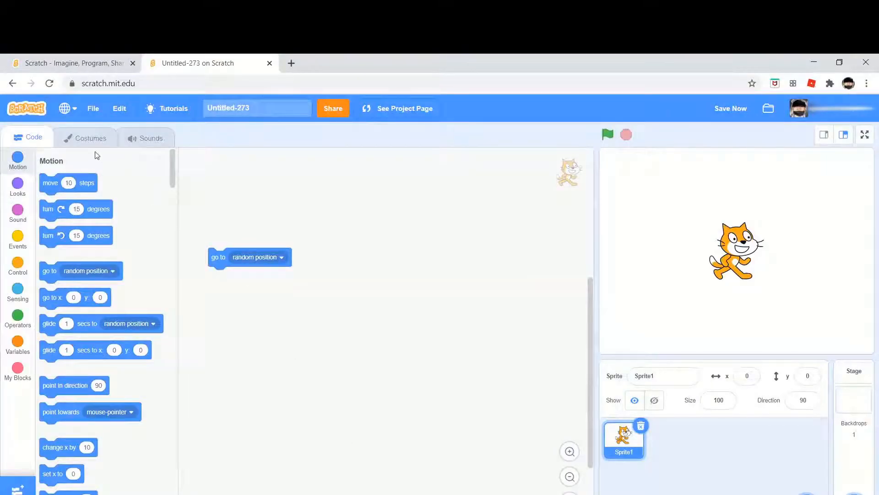
Step: Delete the leftover 'go to random position' block while toggling between home page and editor
click(73, 63)
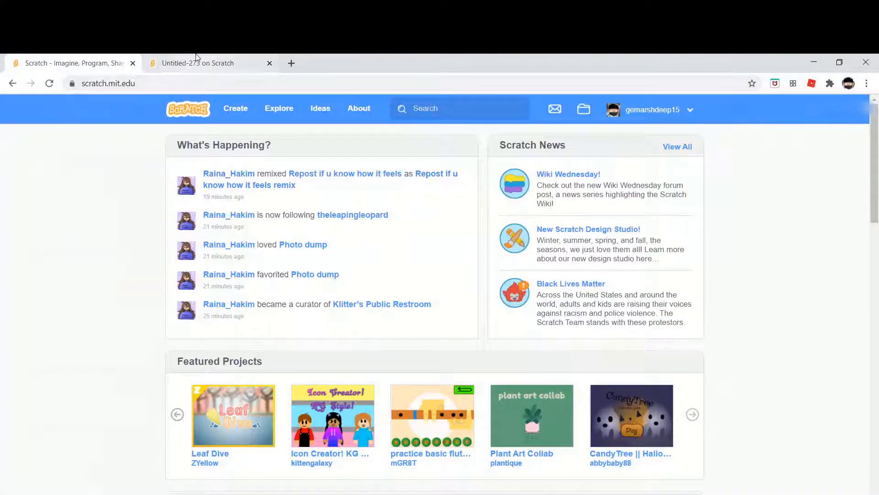
click(199, 62)
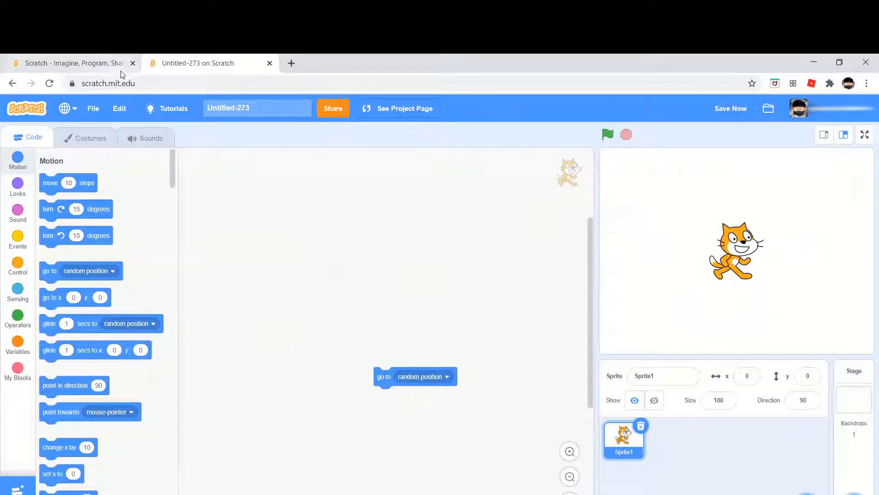
click(72, 63)
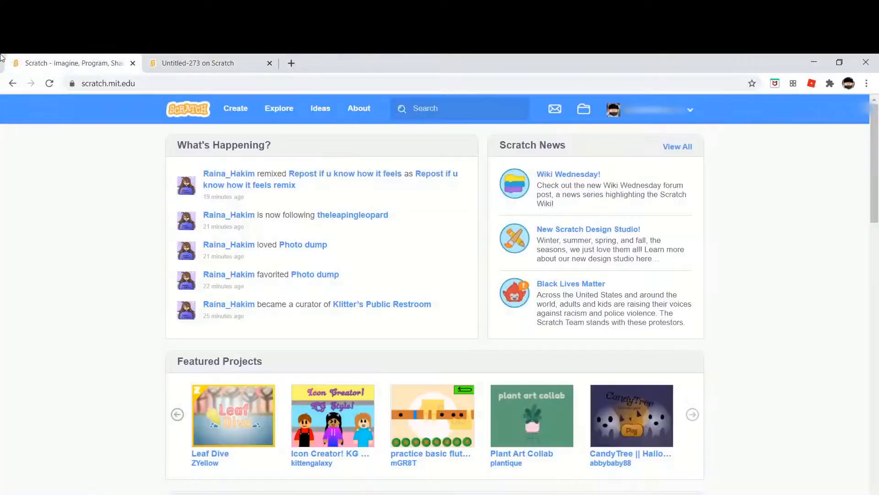
click(210, 63)
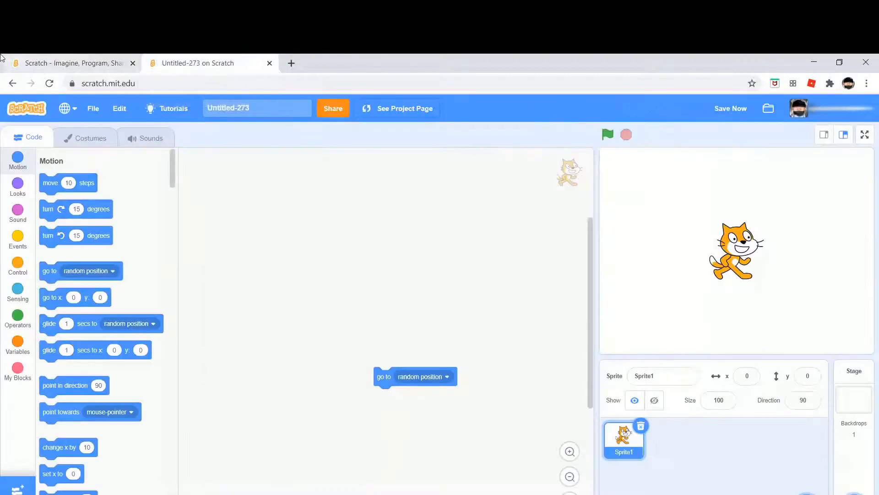
click(73, 63)
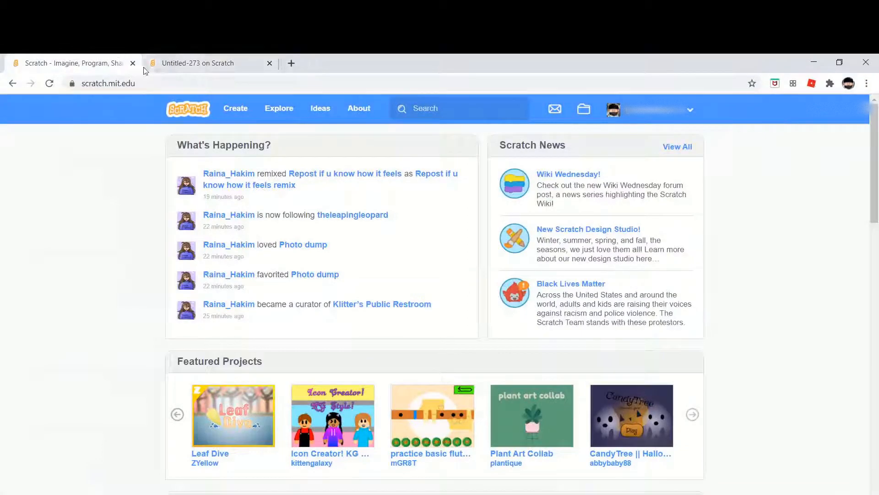
mouse_move(162, 68)
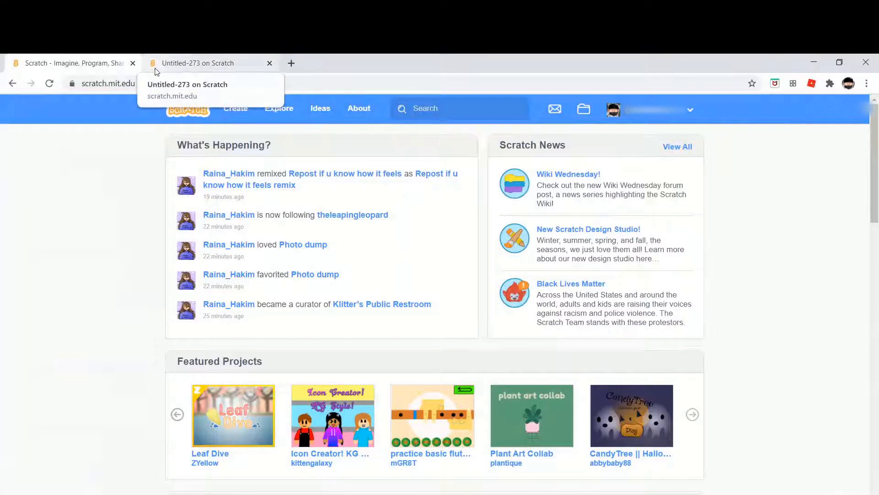
mouse_move(178, 60)
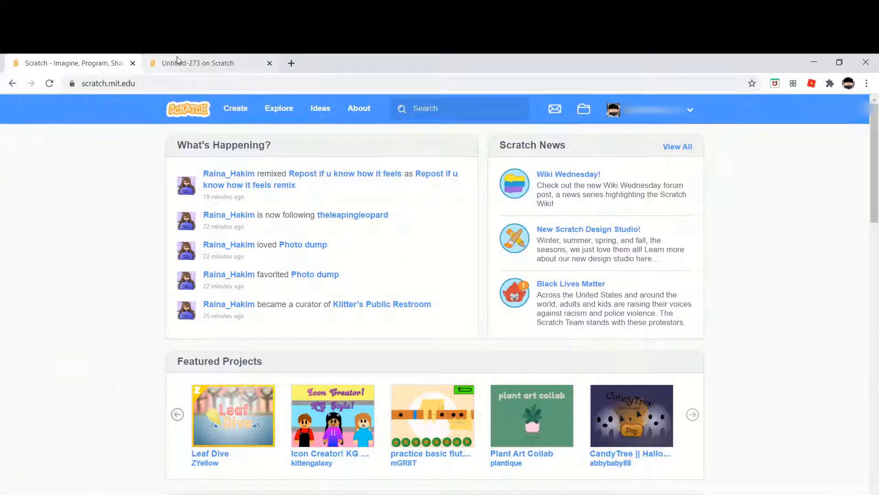
click(202, 63)
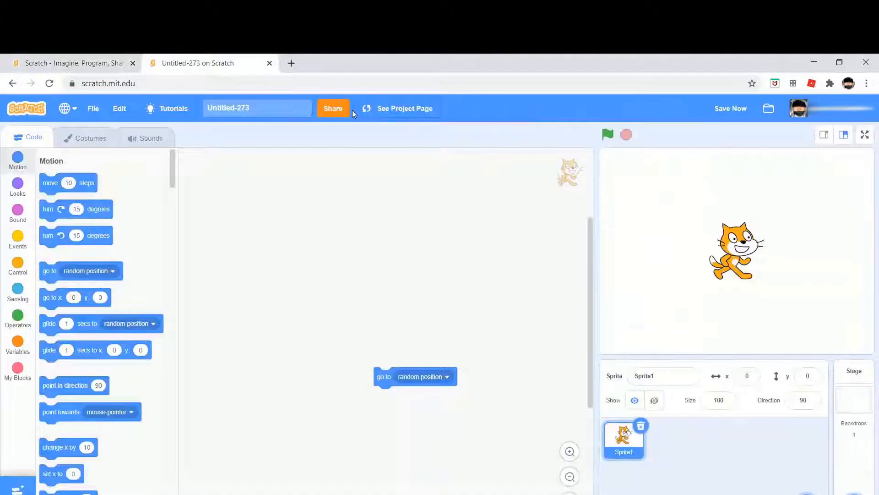
mouse_move(367, 247)
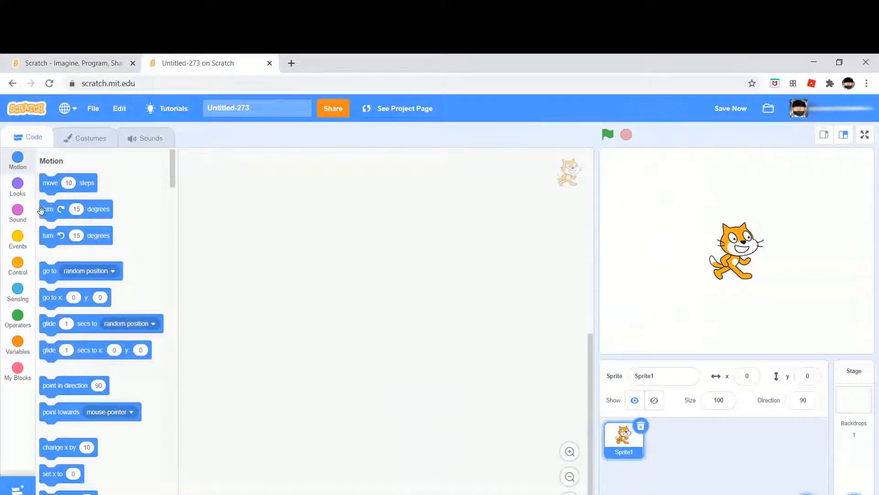
Step: Add a 'when green flag clicked' hat with a forever loop and an if block
click(18, 238)
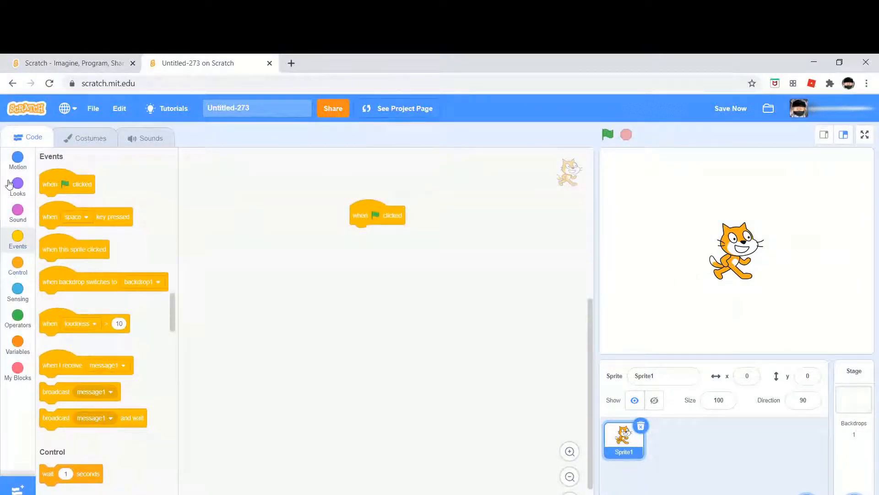
click(73, 63)
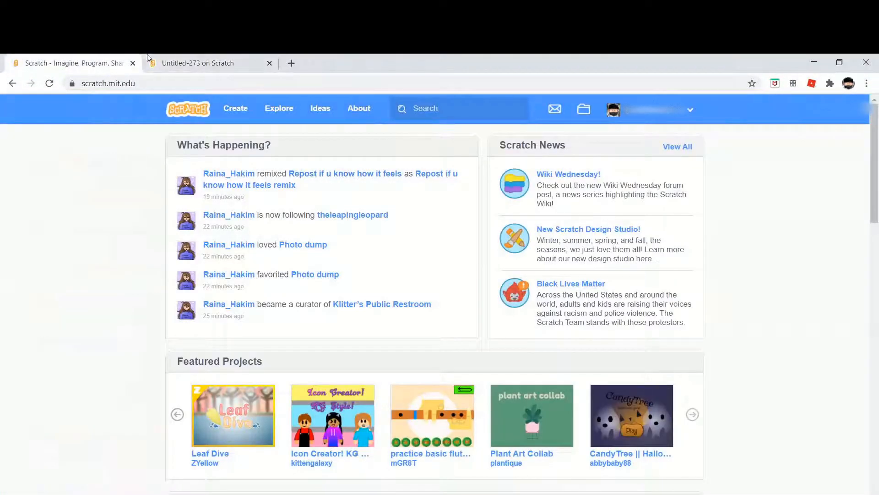
click(198, 63)
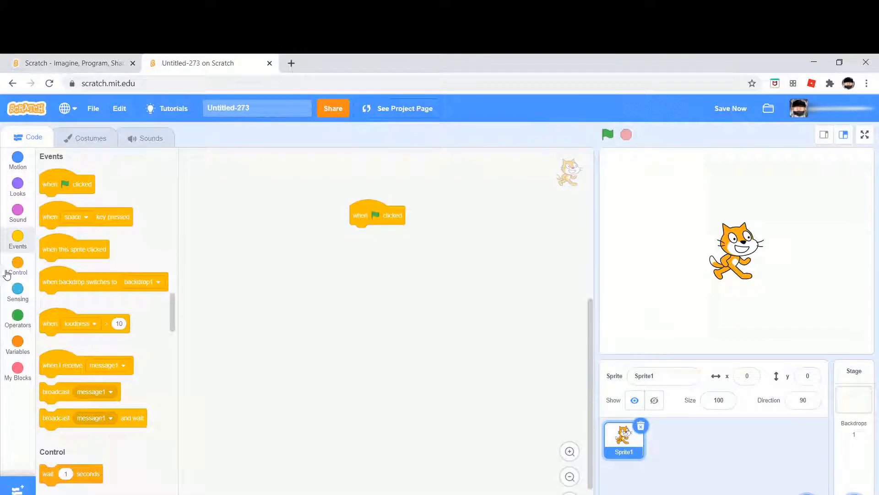
click(17, 267)
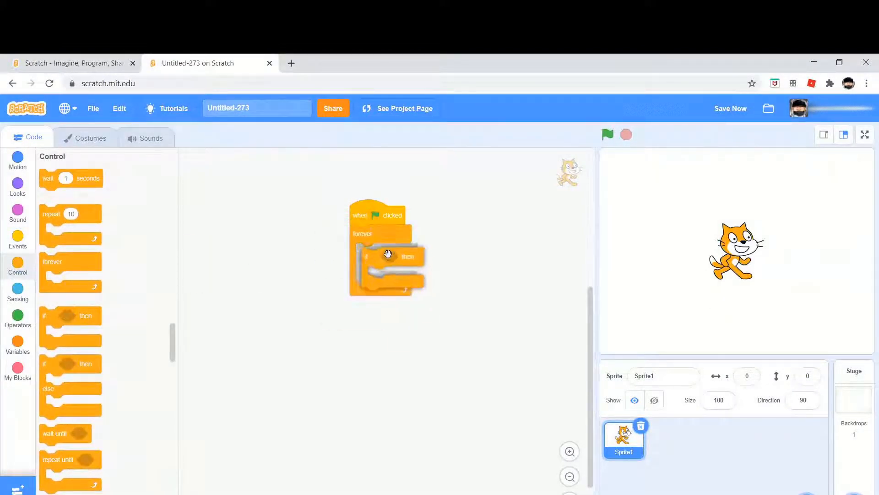
Step: Make the if condition username = friend's name, then share the project and go back inside
click(17, 318)
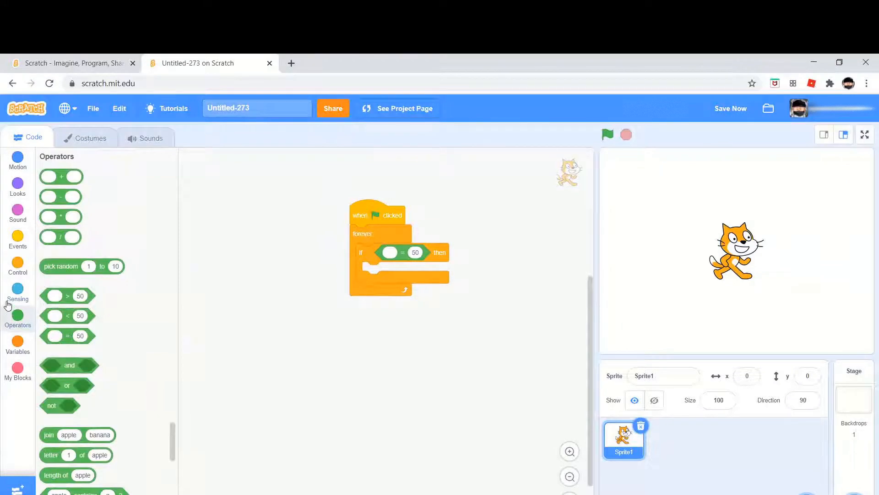
click(18, 292)
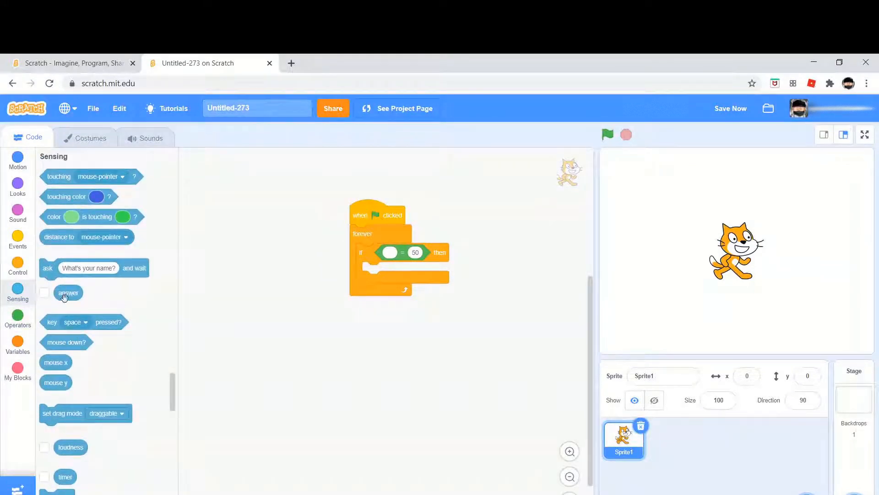
scroll(down, 3)
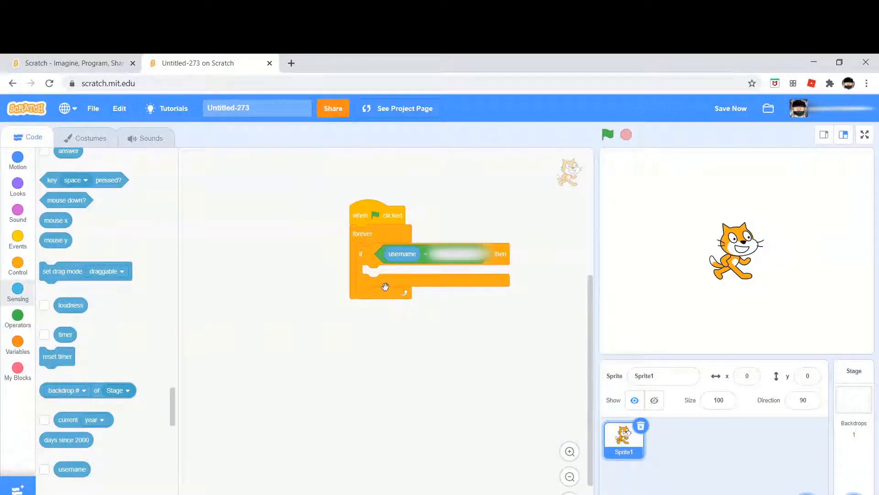
click(333, 108)
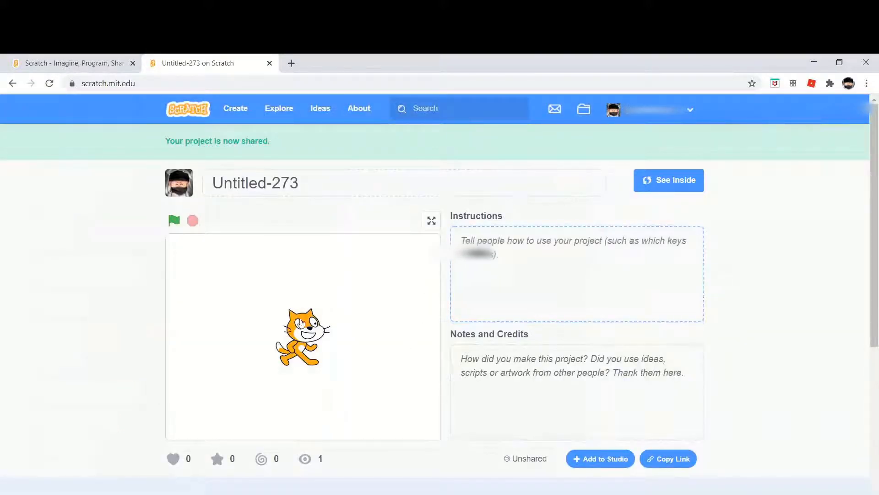
click(667, 180)
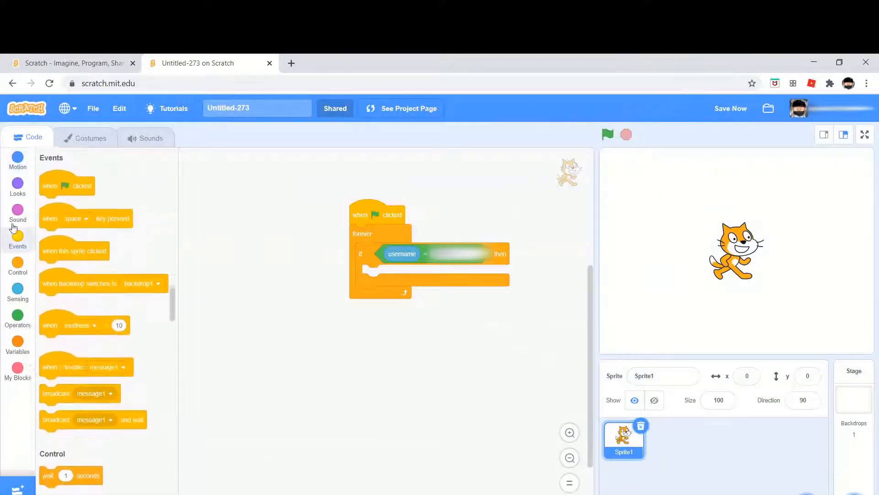
Step: Put a say block in the if with a greeting ending 'your the real one!'
click(17, 185)
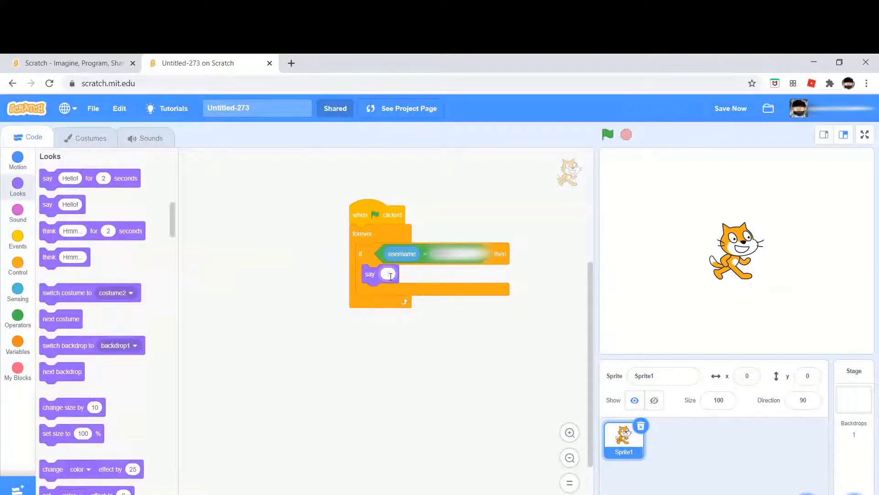
click(389, 274)
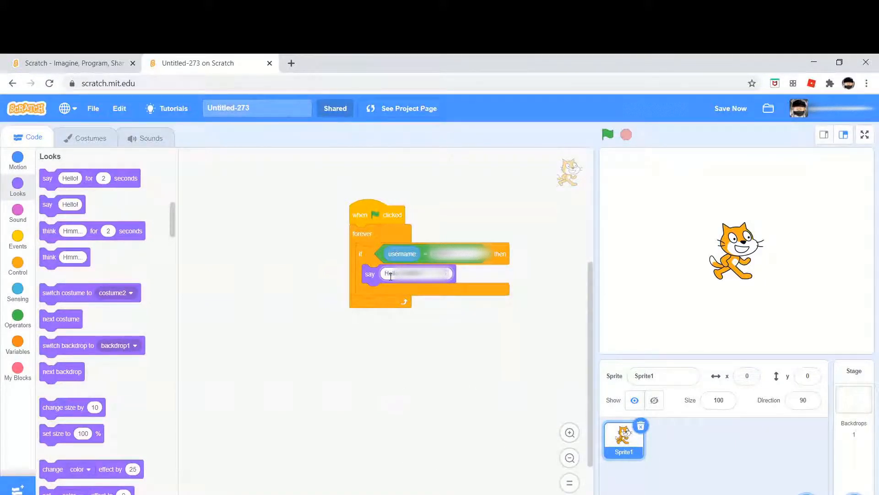
text(your the real one!)
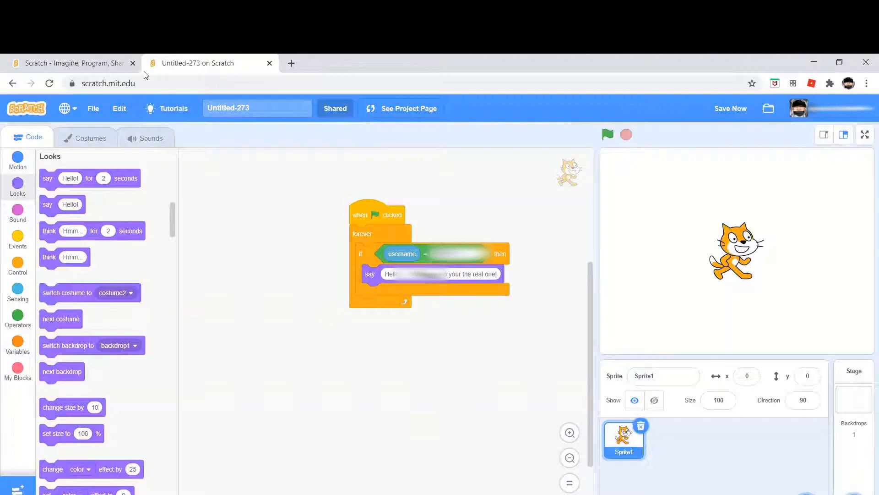
click(68, 63)
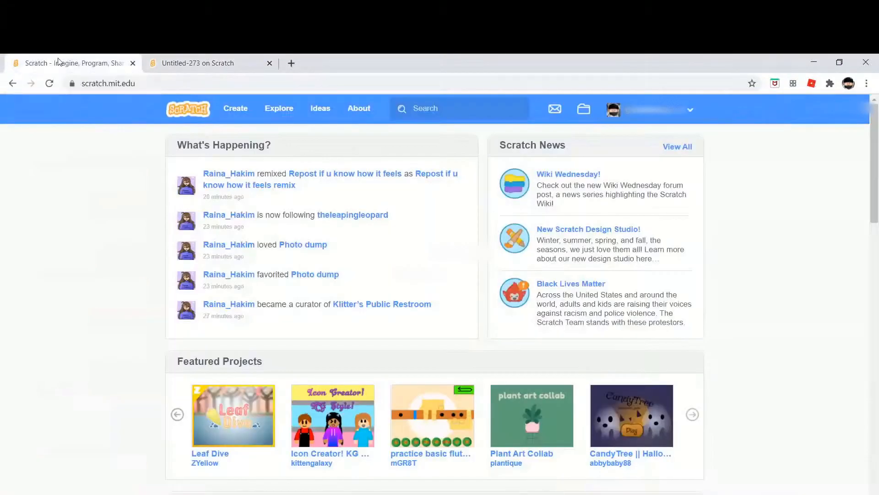
click(202, 62)
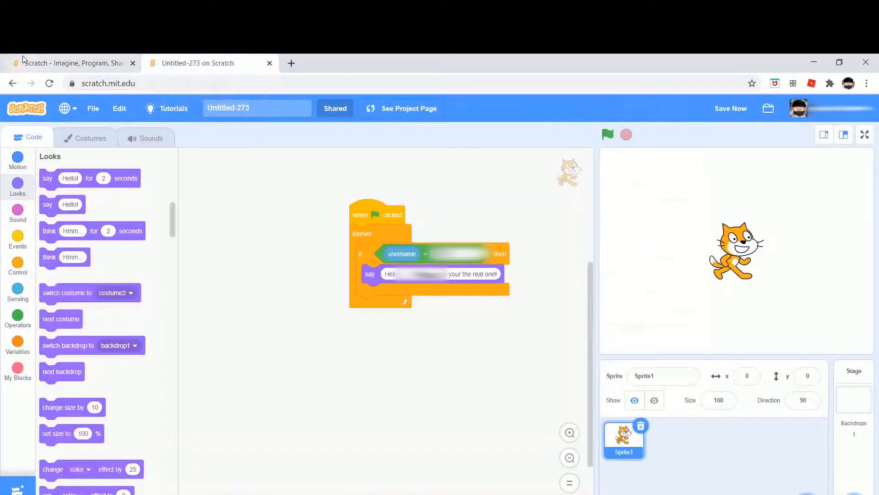
click(73, 63)
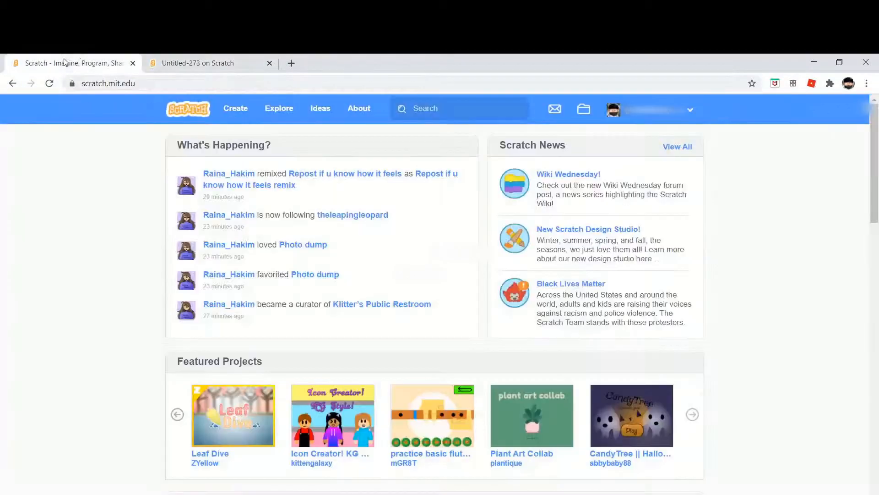
mouse_move(204, 63)
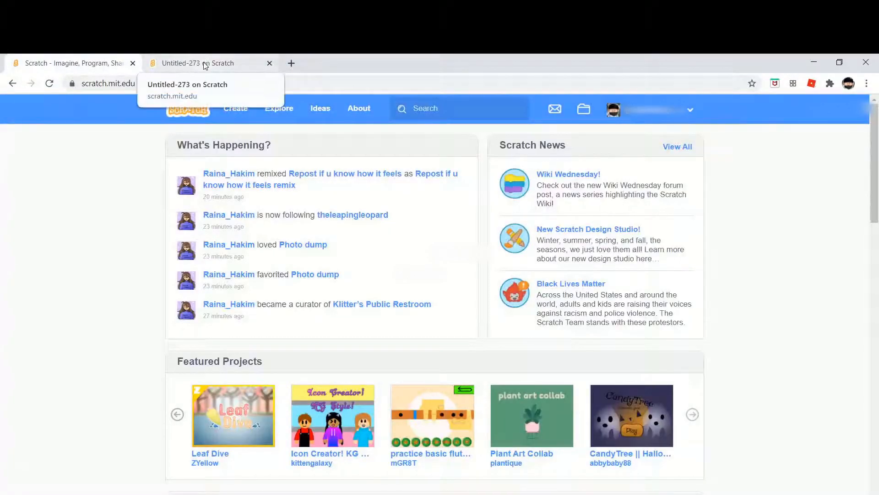
mouse_move(212, 58)
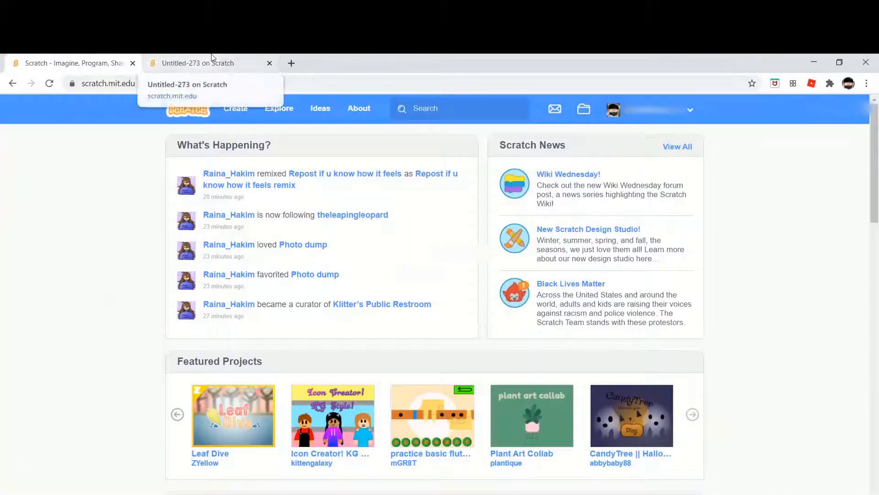
Step: Glance at the home page again and return to the Untitled-273 editor
click(210, 63)
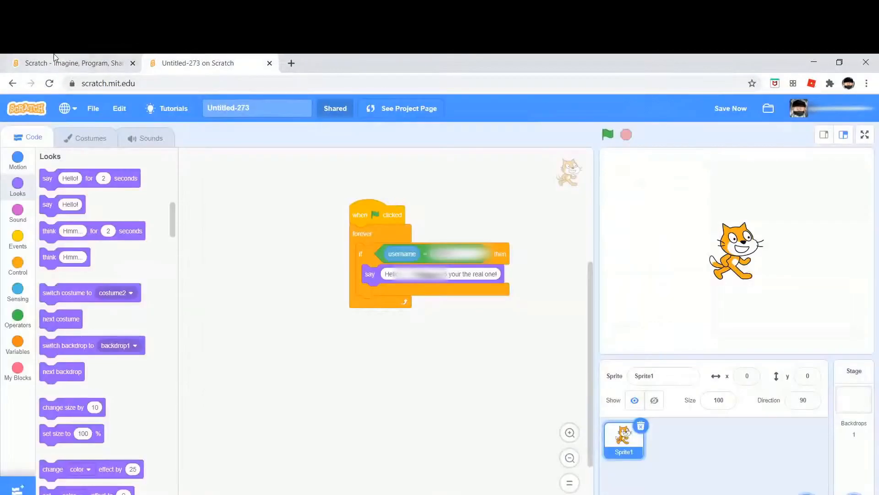
click(73, 63)
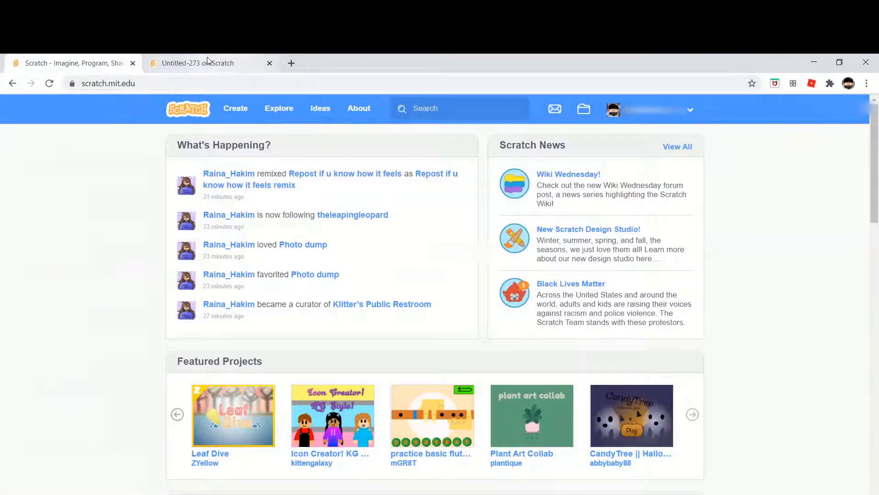
click(202, 63)
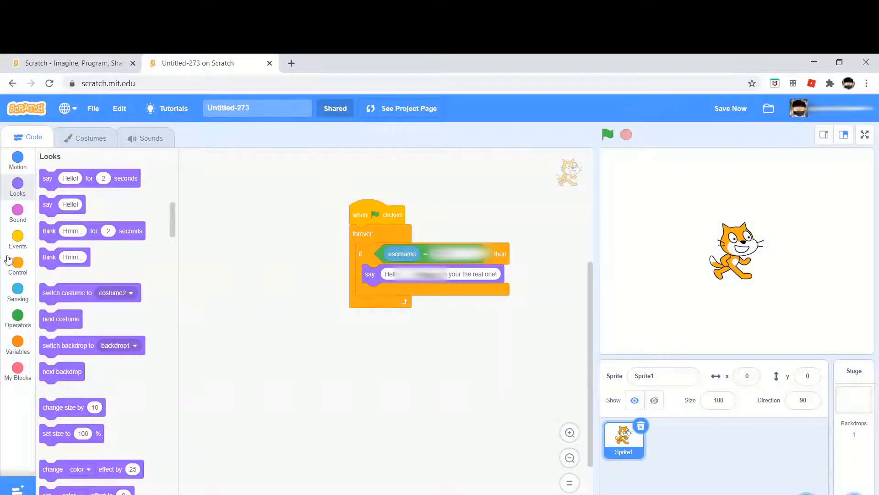
Step: Swap the if for an if-then-else block and drop an if-then into the else slot
click(18, 267)
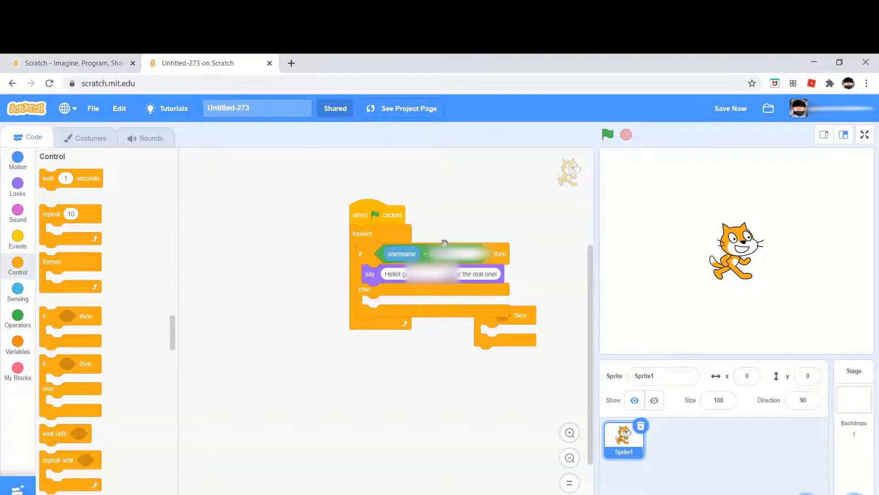
mouse_move(499, 275)
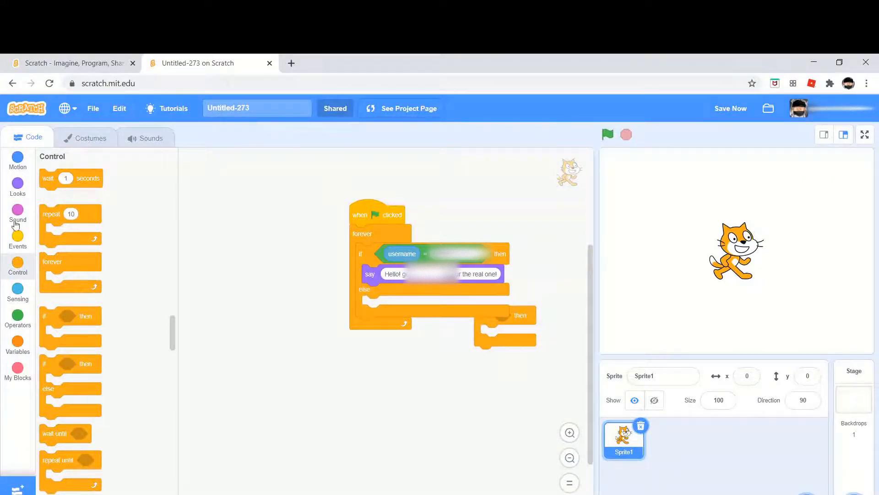
mouse_move(543, 340)
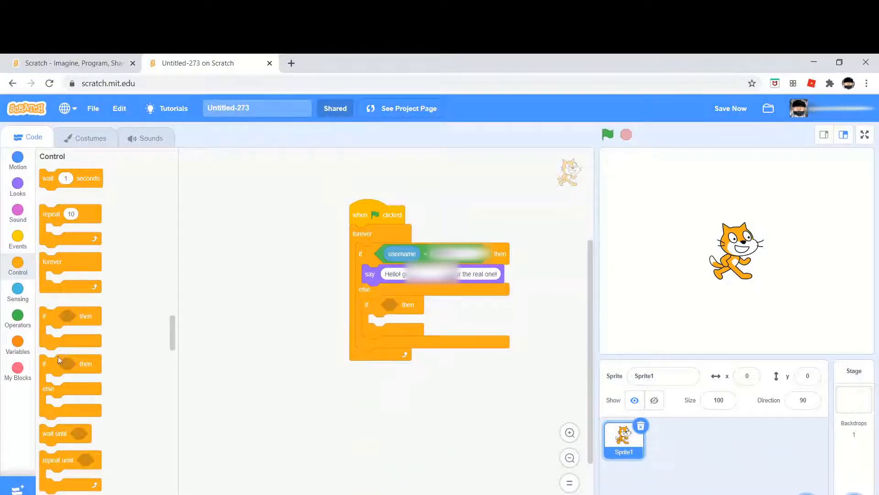
mouse_move(365, 309)
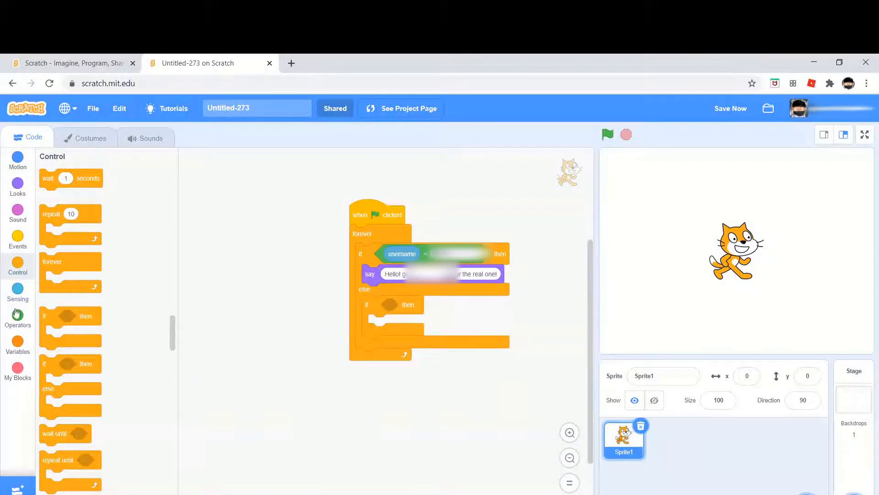
Step: Make the inner if check username not equal to friend's name, add a say block, and run the script
click(17, 317)
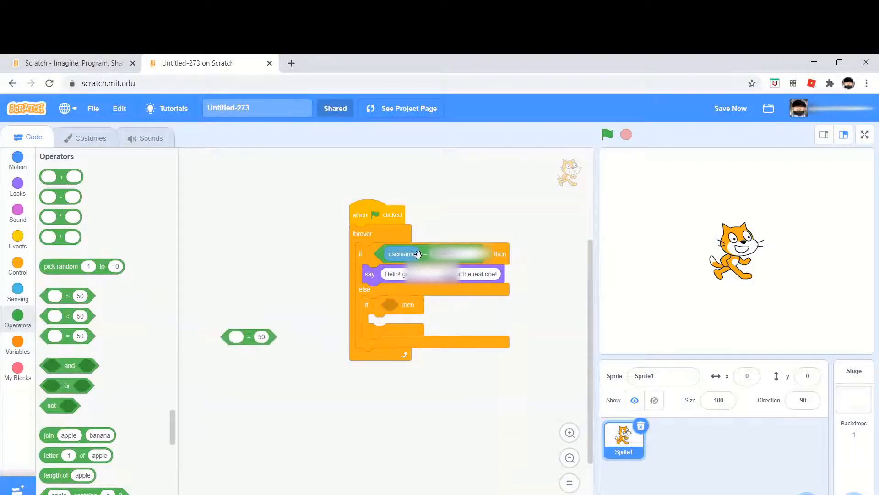
click(18, 292)
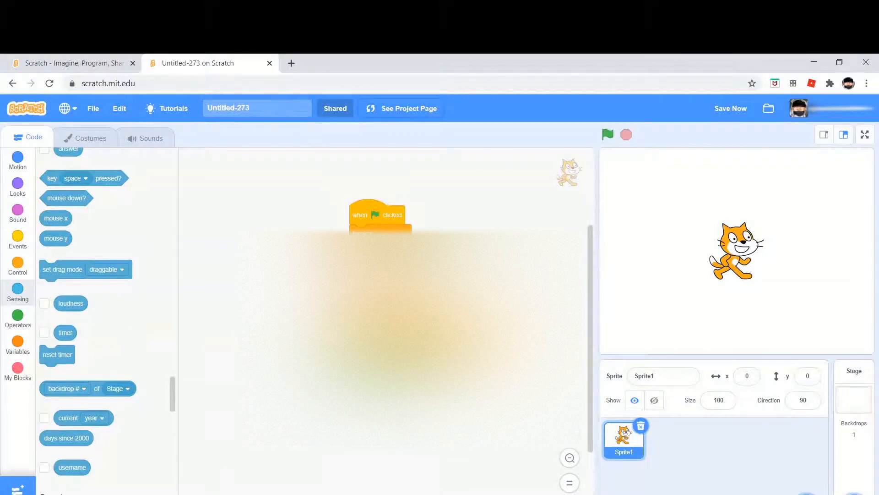
click(18, 318)
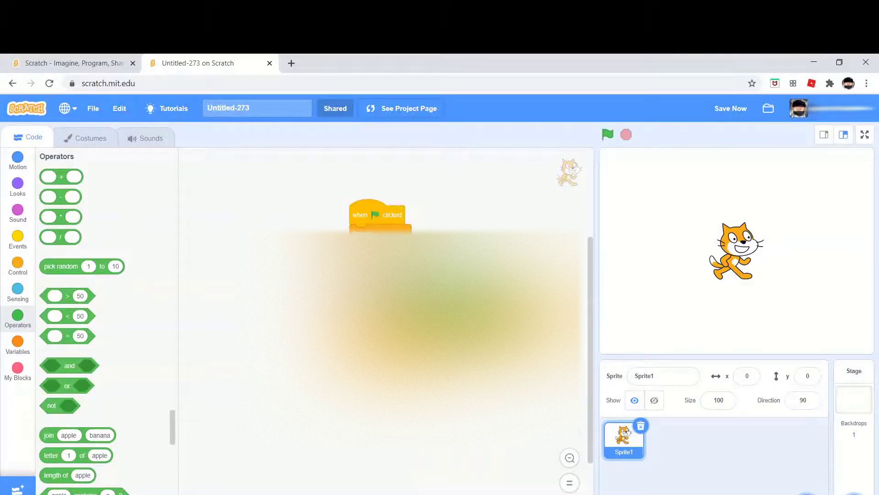
mouse_move(152, 276)
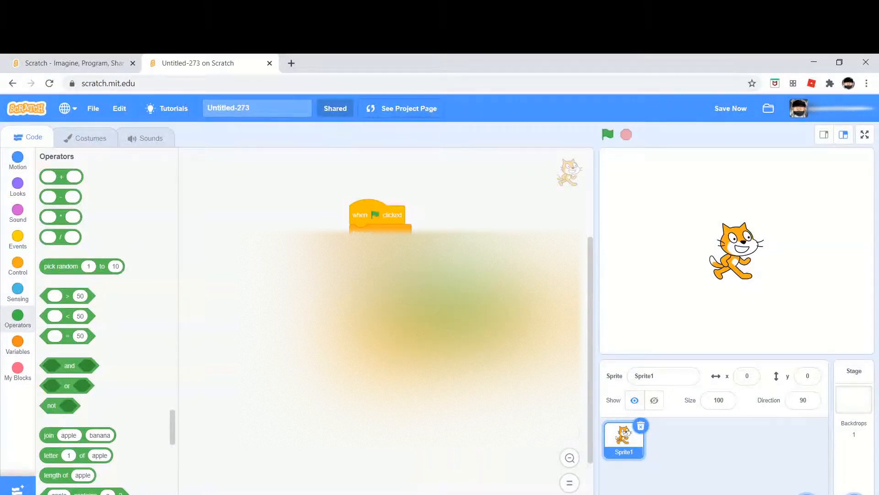
click(607, 134)
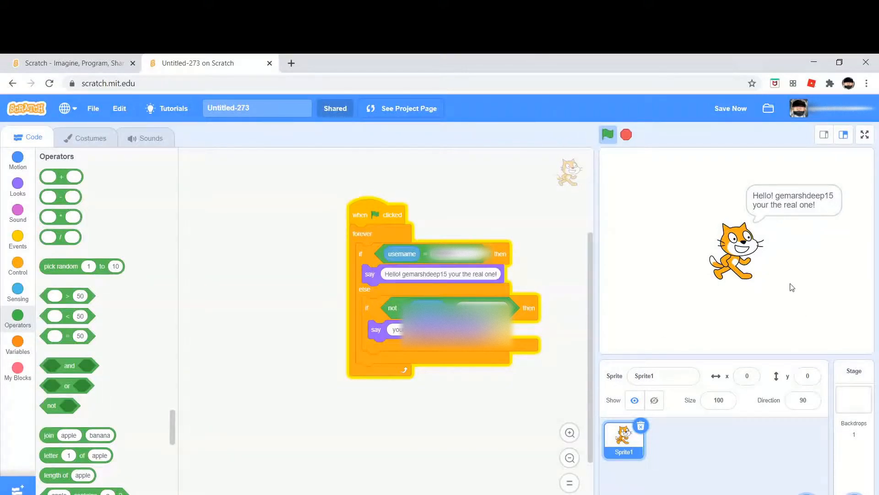
mouse_move(700, 277)
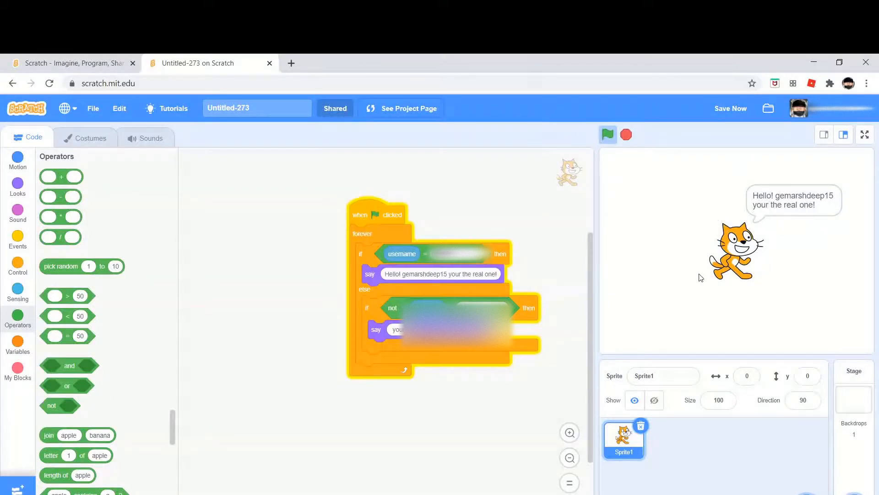
Step: Save the project and open its public project page
click(730, 108)
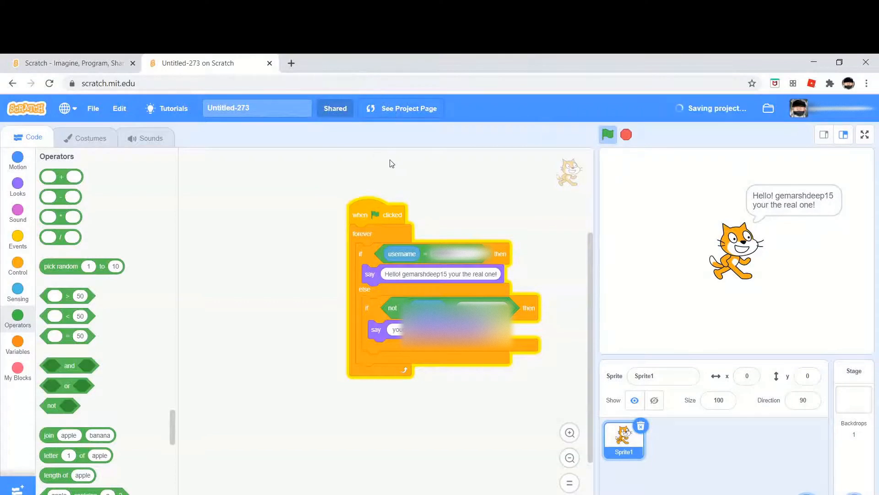
click(408, 108)
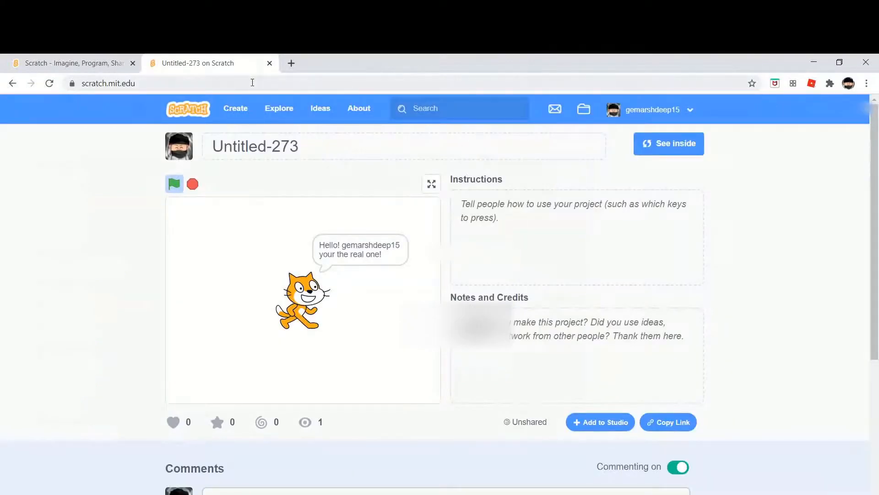
click(162, 83)
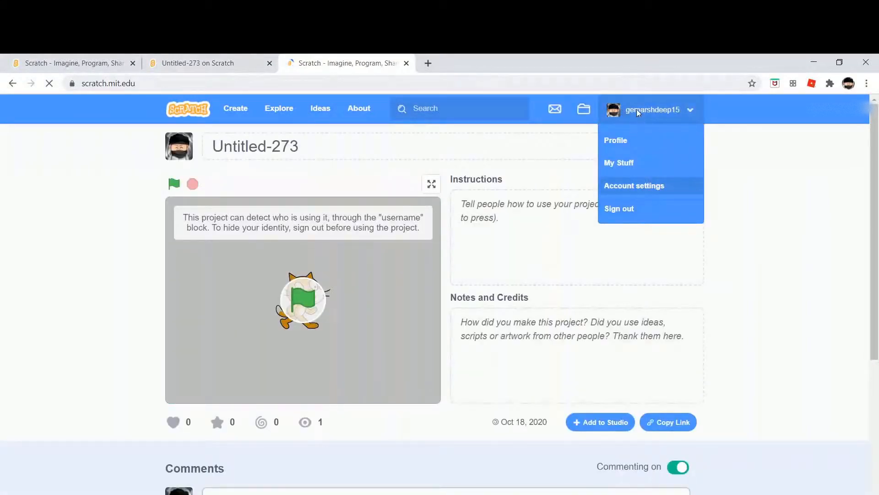
Step: Sign out, then sign in with the alternate account's username and password
click(619, 208)
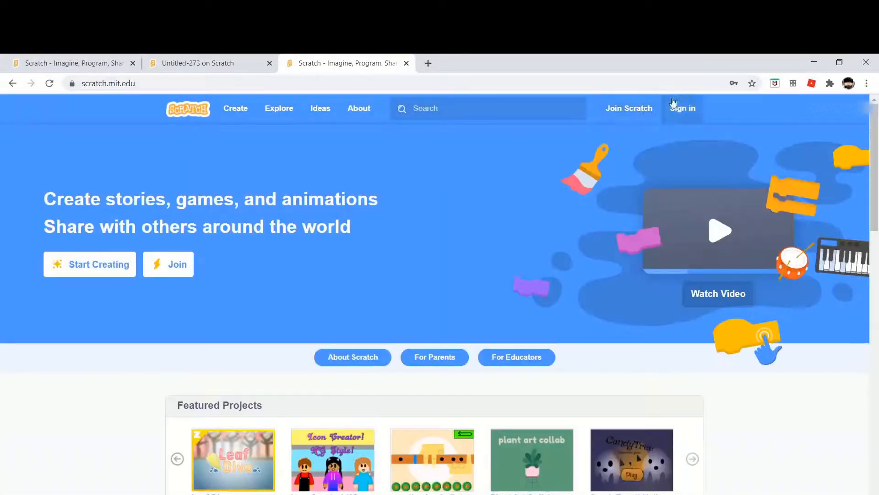
click(682, 108)
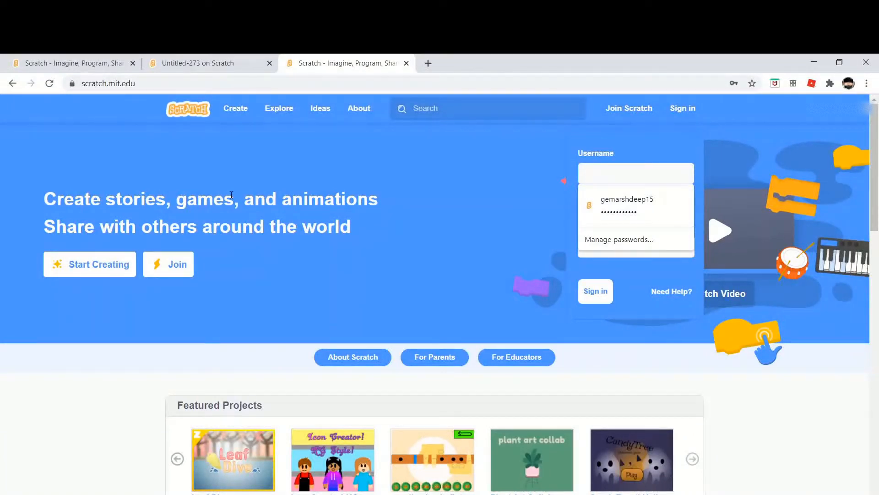
text(dele)
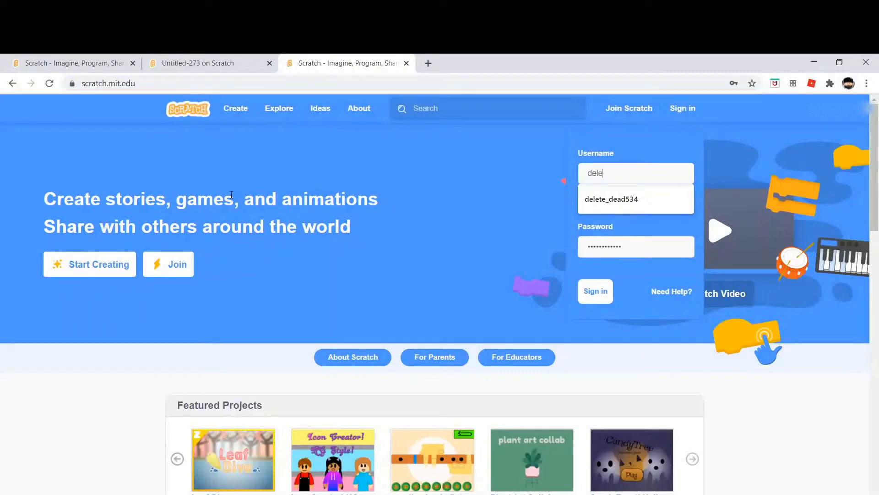
click(635, 198)
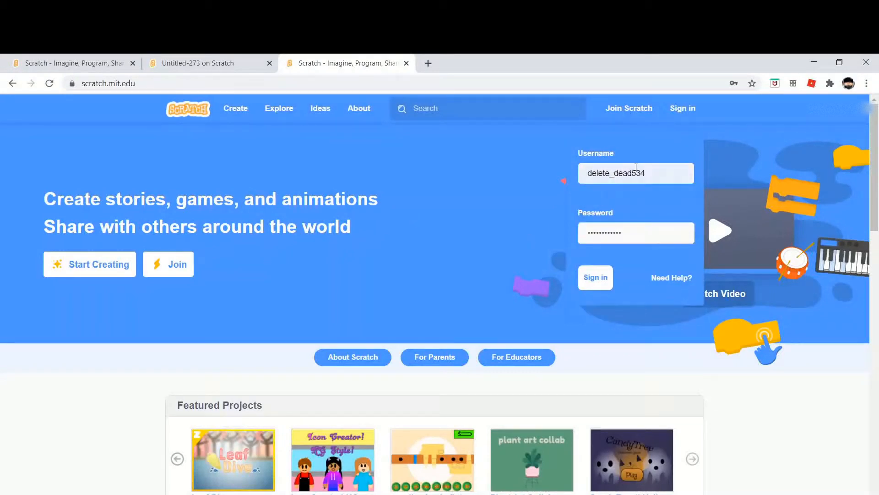
click(635, 172)
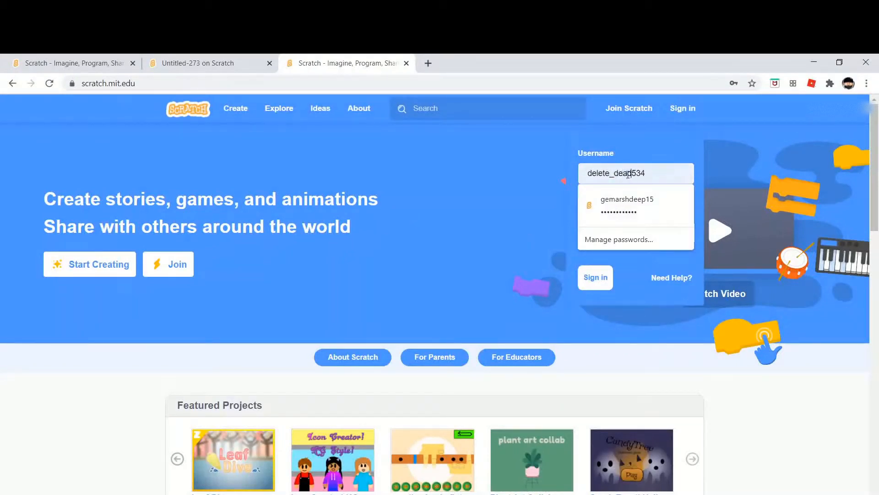
mouse_move(652, 154)
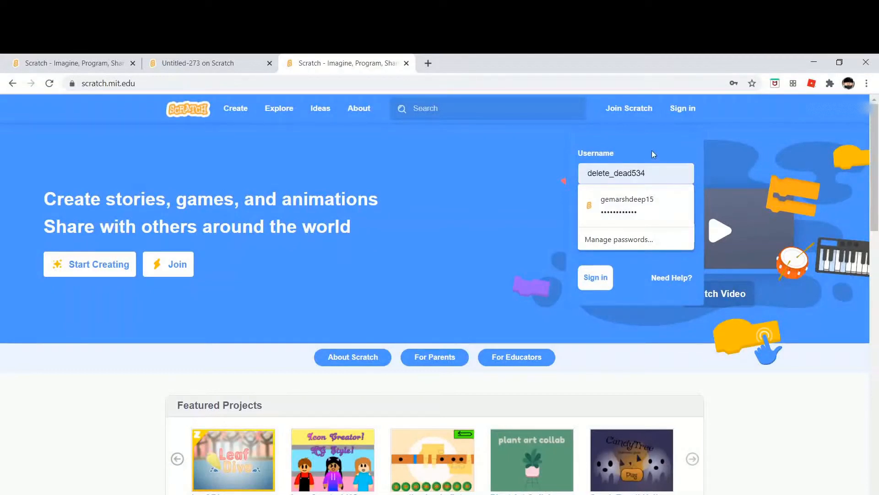
click(626, 203)
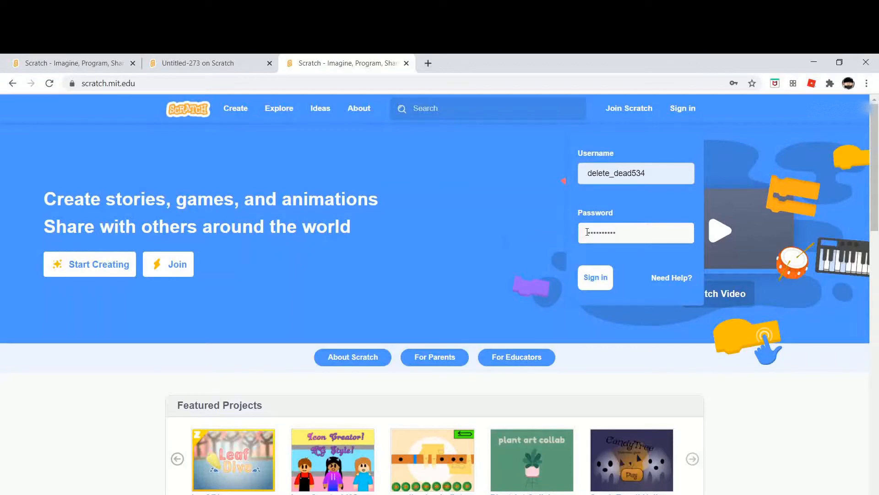
click(595, 277)
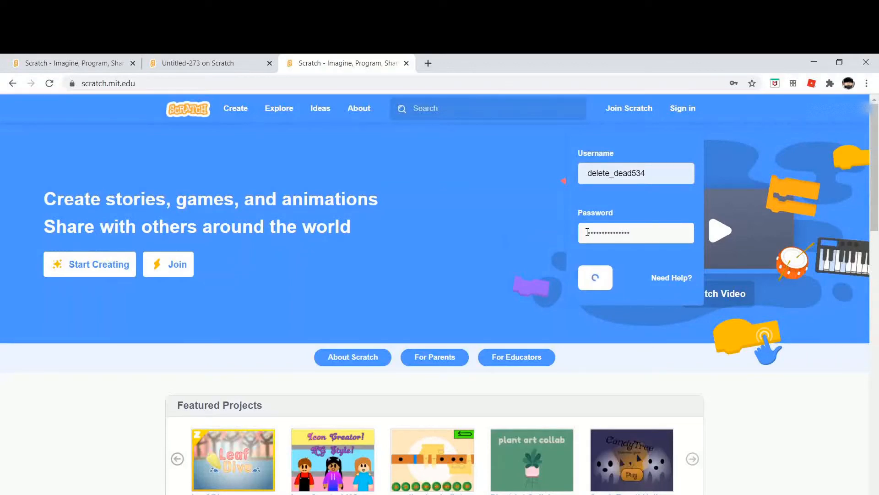